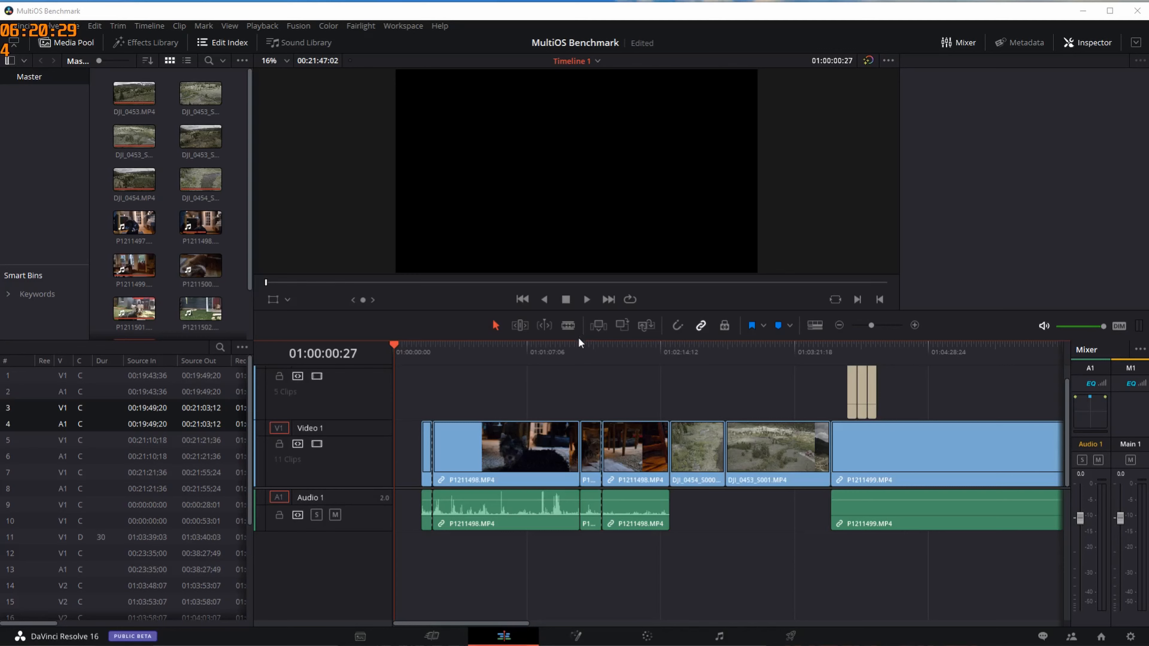
{"action": "mouse_move", "coordinate": [567, 354]}
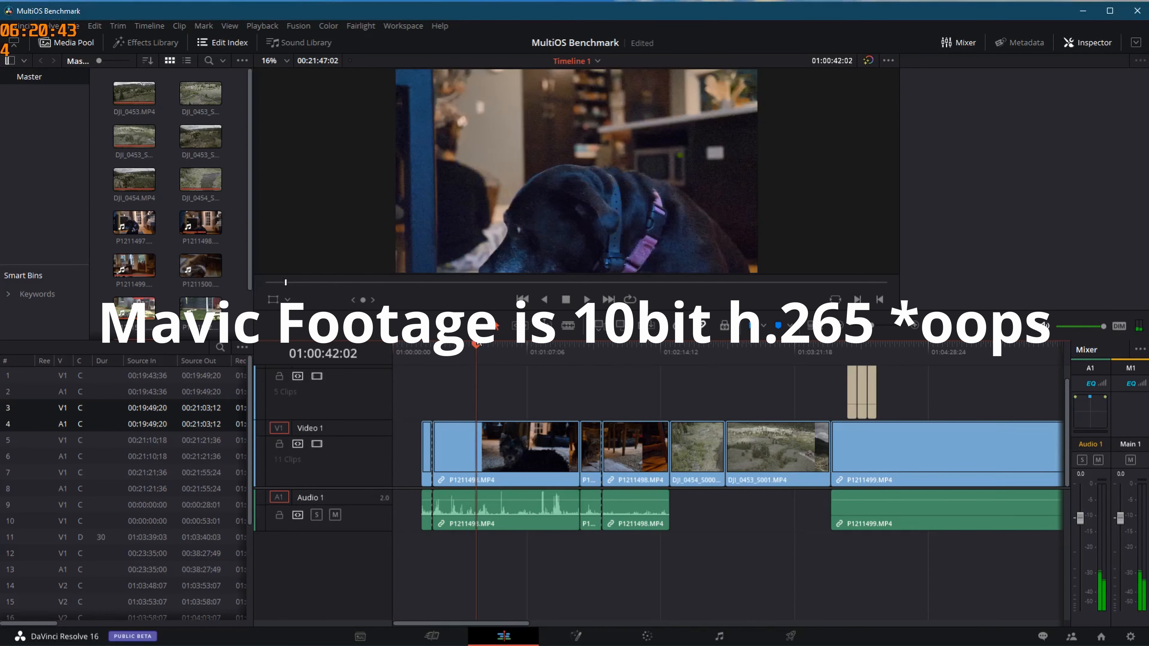
Show the playing clip's properties, scrub to the aerial landscape clip, then rewind to the timeline start
{"action": "left_click", "coordinate": [1087, 42]}
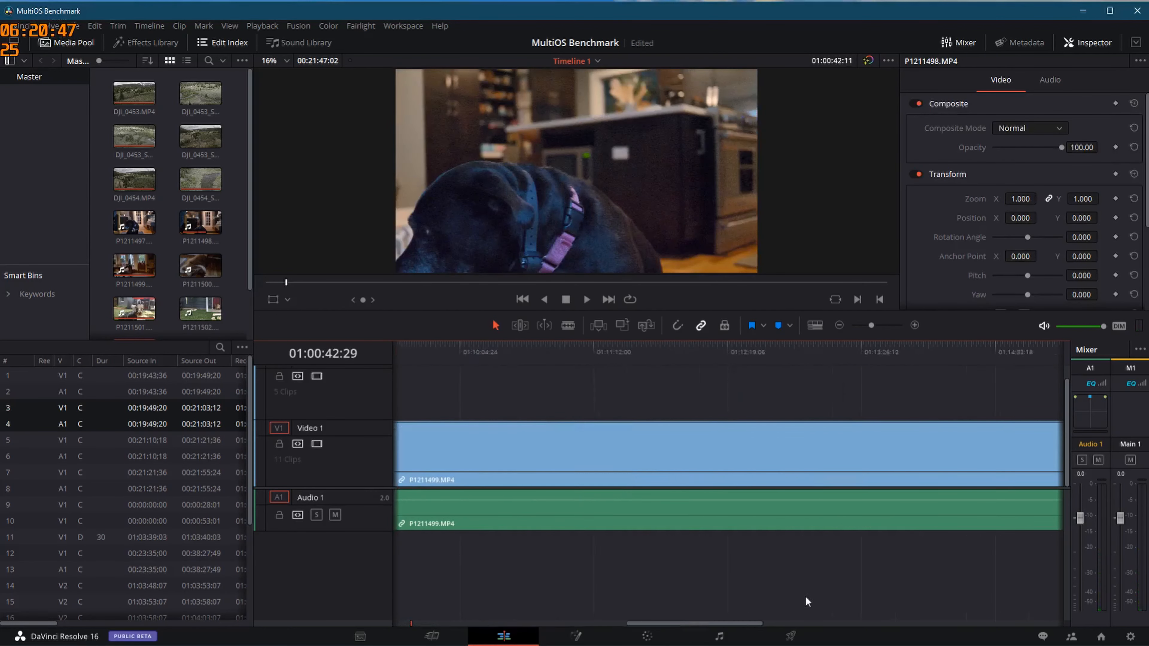
{"action": "scroll", "scroll_direction": "right", "scroll_amount": 3}
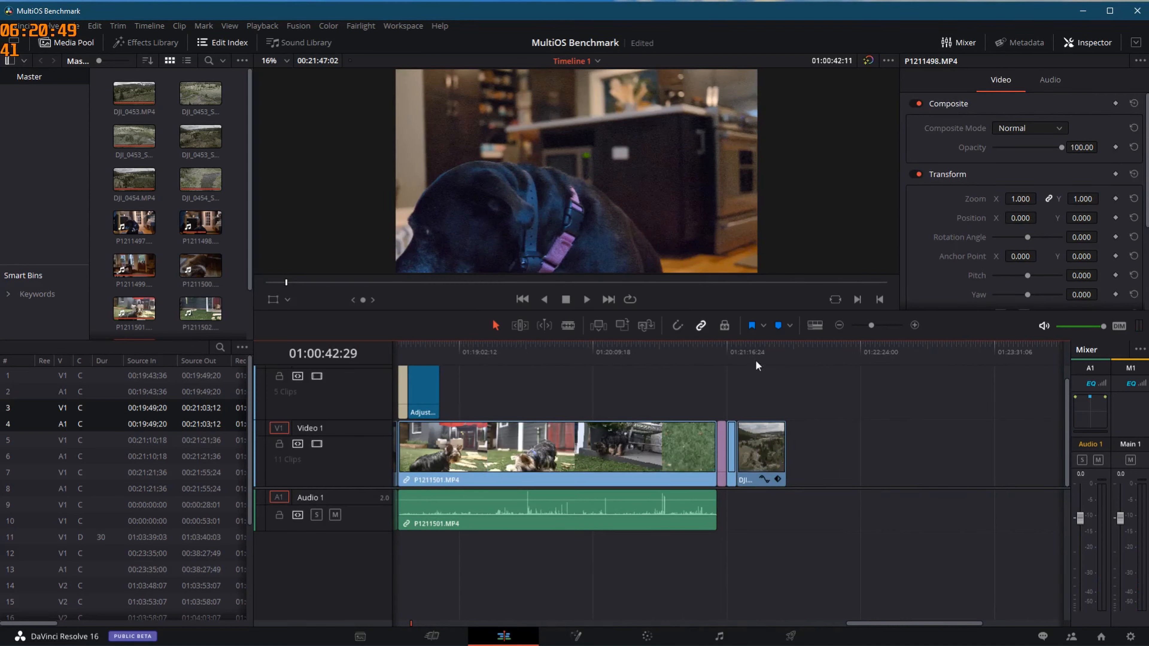
{"action": "left_click", "coordinate": [746, 345]}
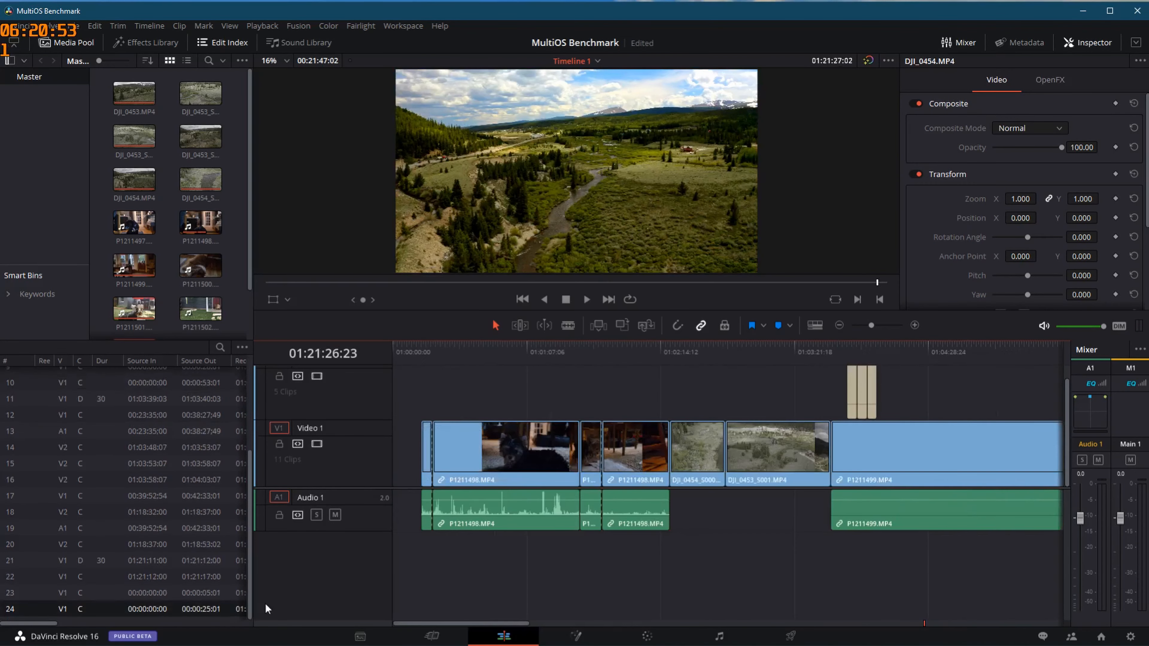
{"action": "left_click", "coordinate": [434, 346]}
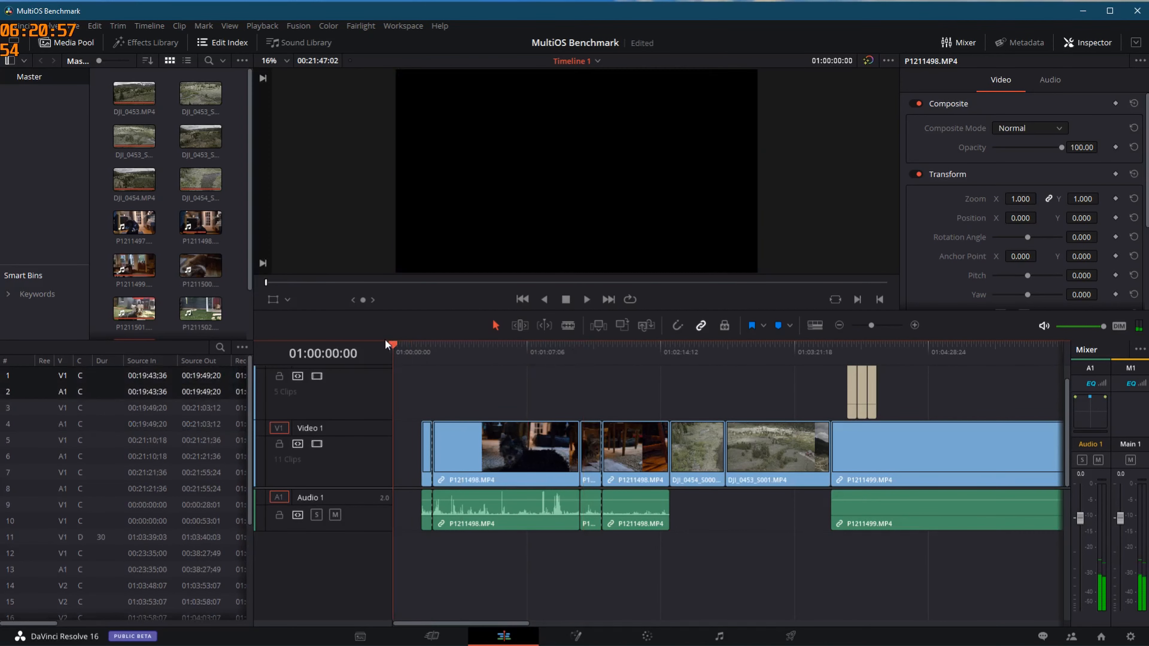
Hide the clip properties panel, leaving only the timeline and viewer
{"action": "left_click", "coordinate": [401, 345]}
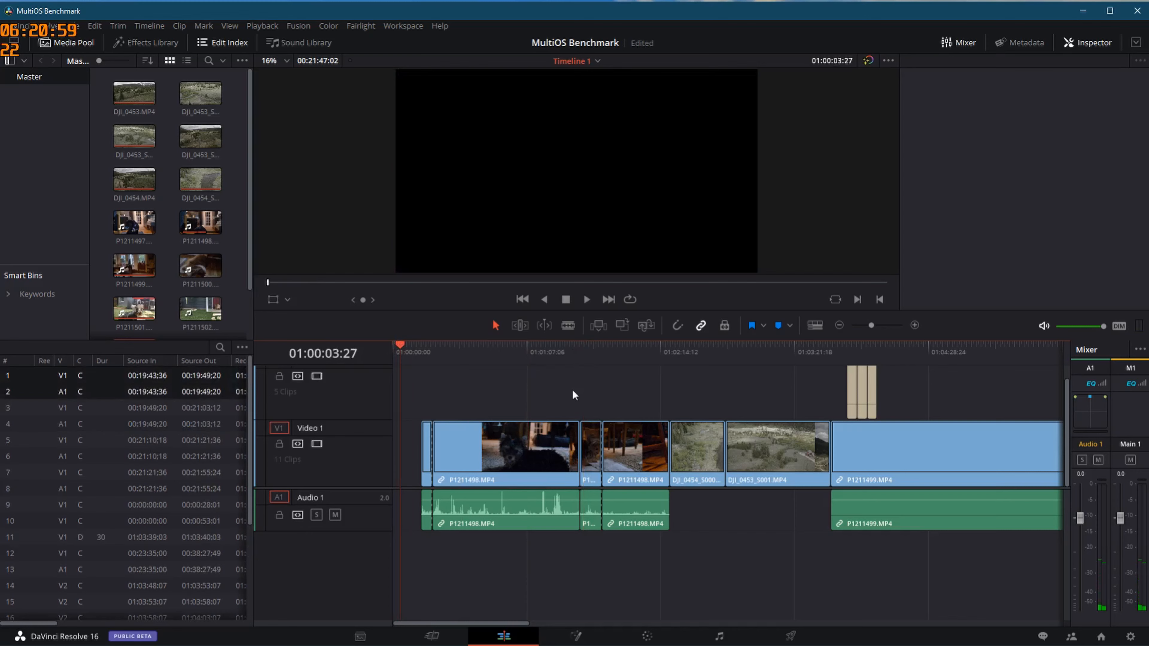
{"action": "mouse_move", "coordinate": [546, 404]}
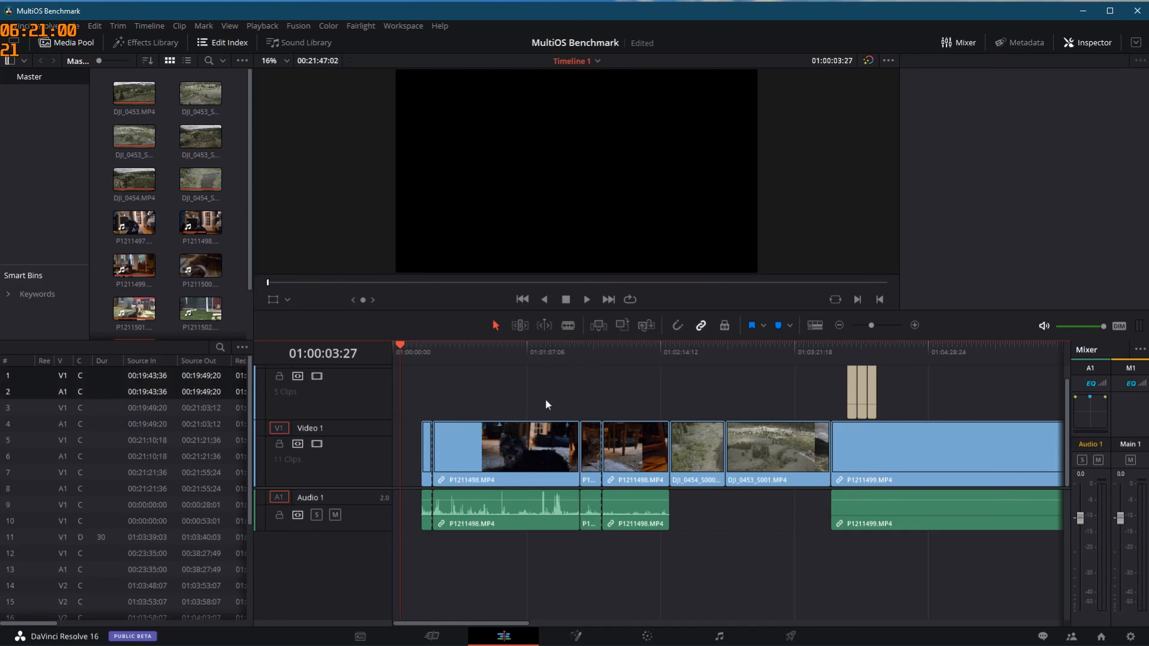
{"action": "mouse_move", "coordinate": [718, 380]}
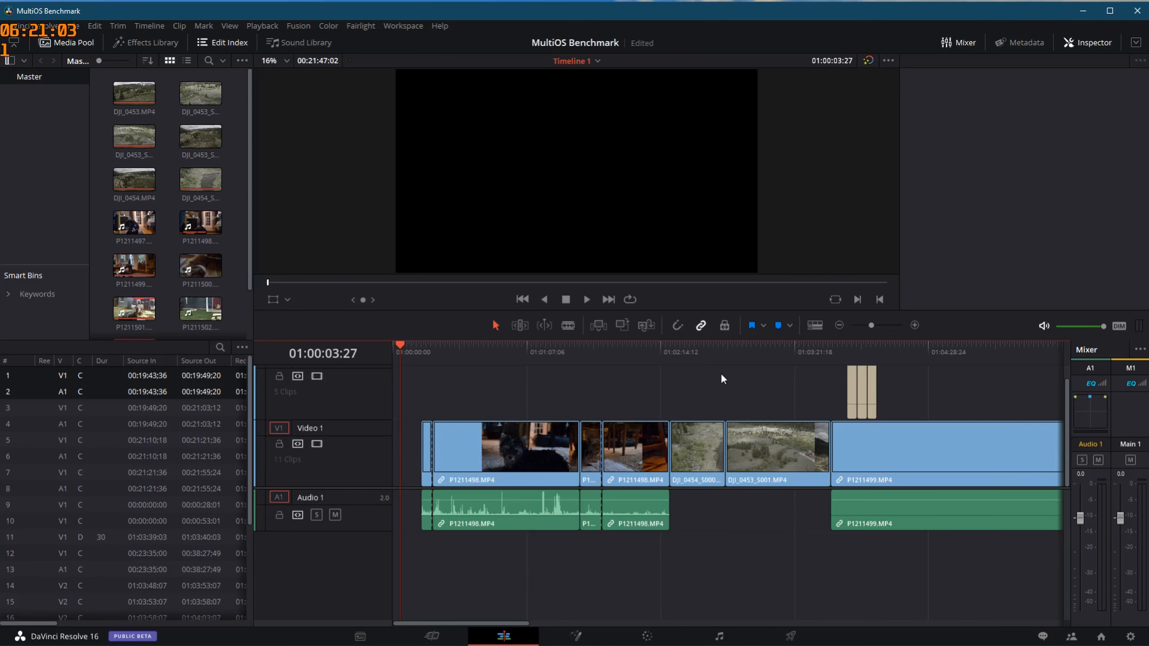
{"action": "mouse_move", "coordinate": [681, 366]}
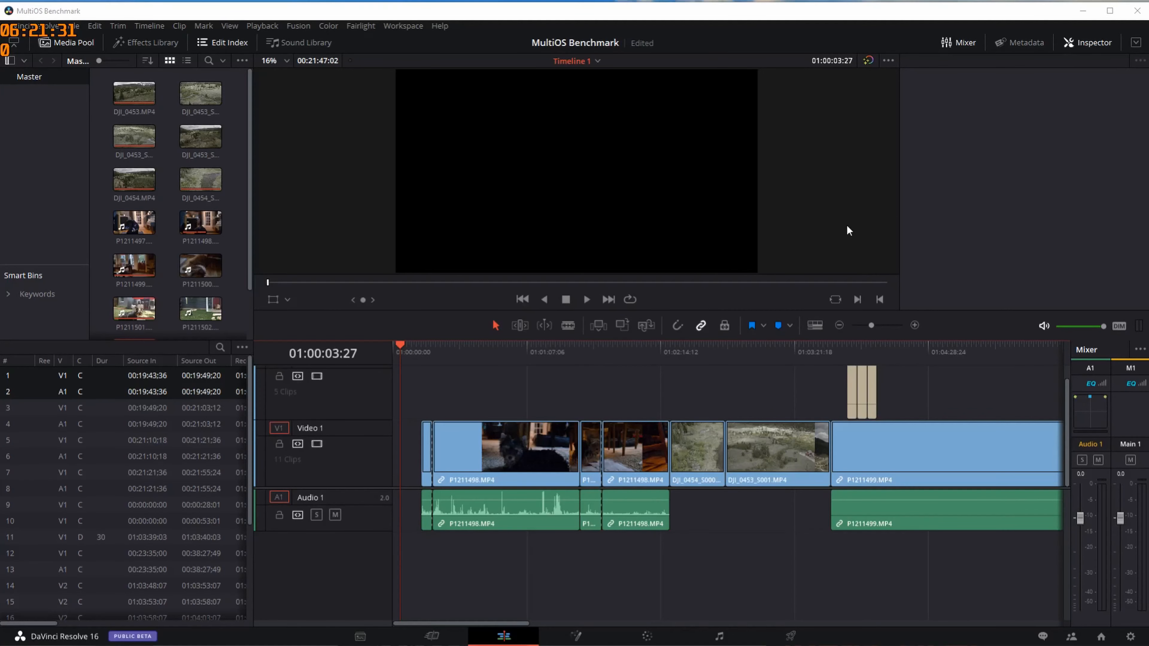
{"action": "mouse_move", "coordinate": [891, 220]}
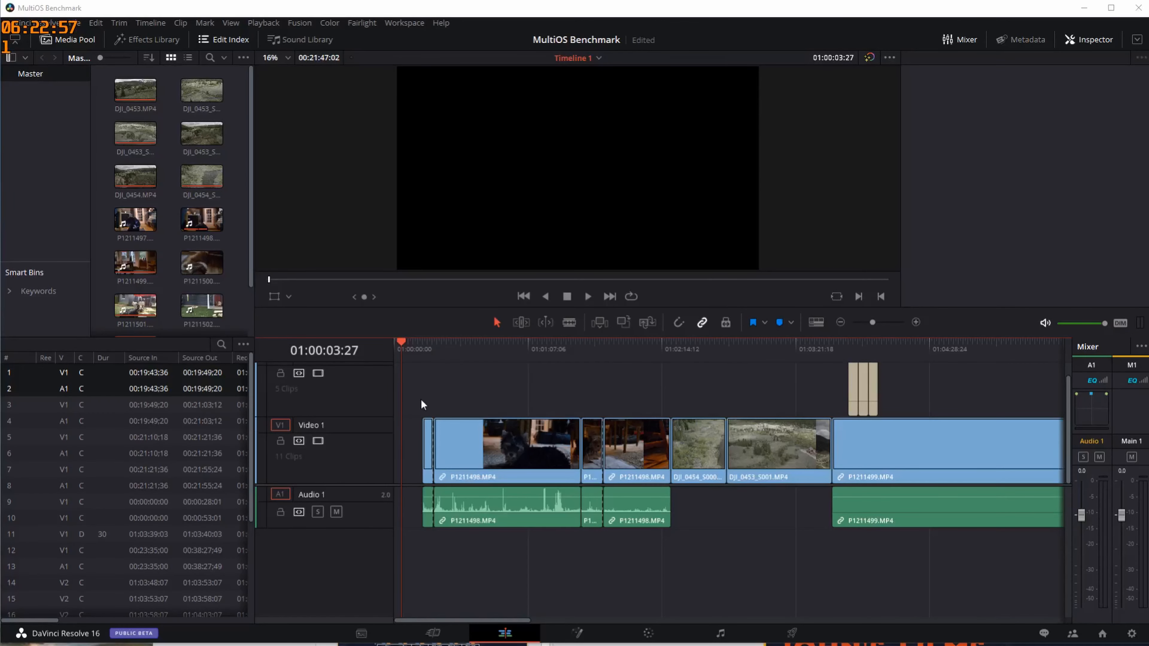
Select the first dog clip and play the timeline through to the DJI_0454 aerial clip
{"action": "left_click", "coordinate": [431, 345]}
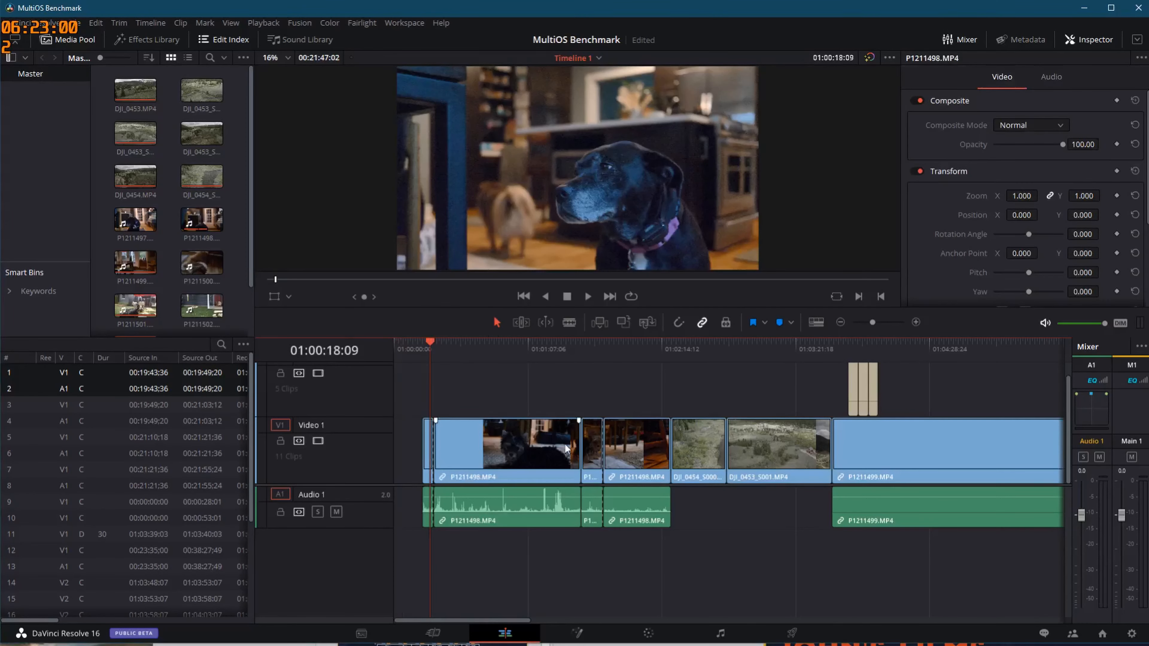
{"action": "left_click", "coordinate": [586, 296]}
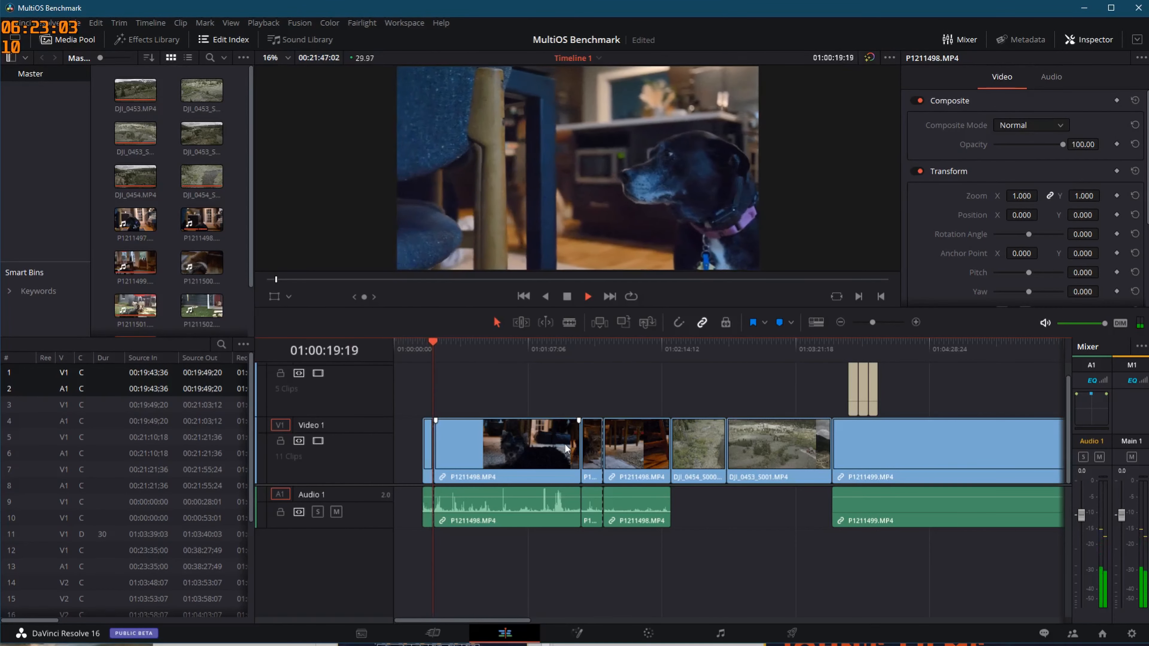
{"action": "left_click", "coordinate": [587, 296]}
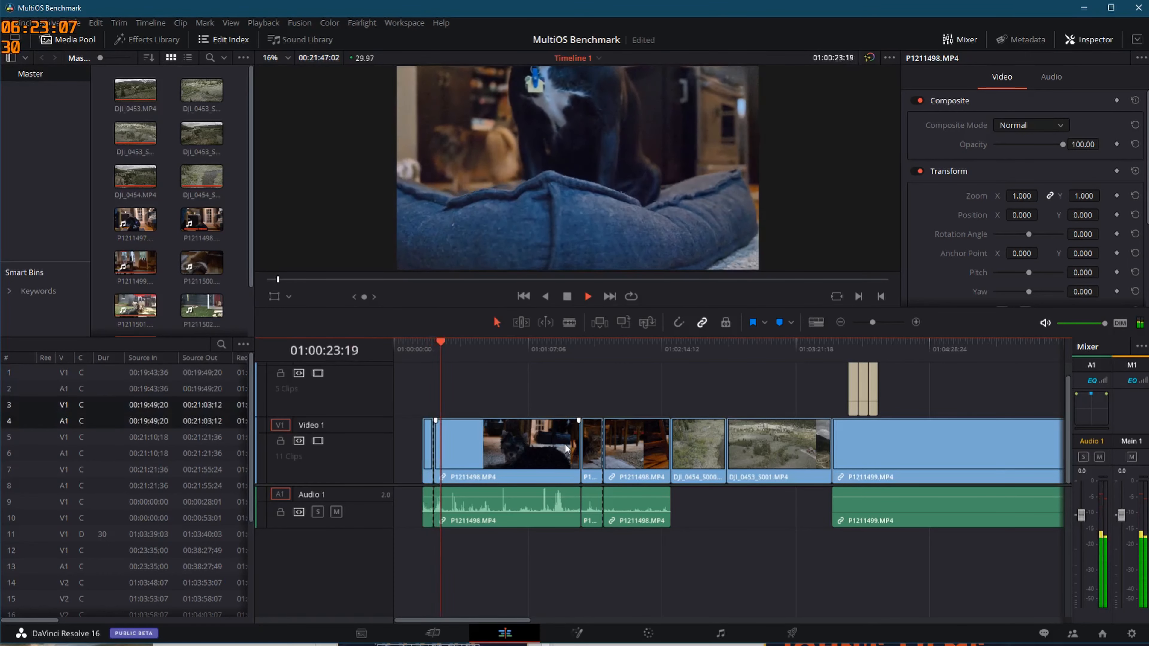
{"action": "left_click", "coordinate": [586, 296]}
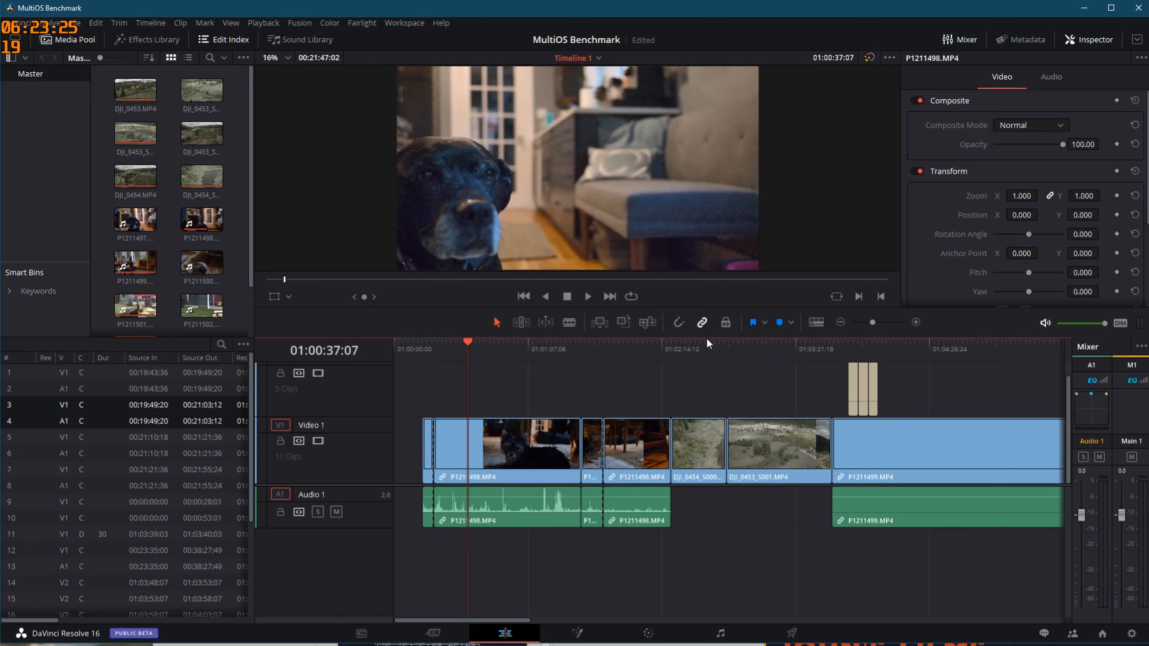
{"action": "mouse_move", "coordinate": [698, 185]}
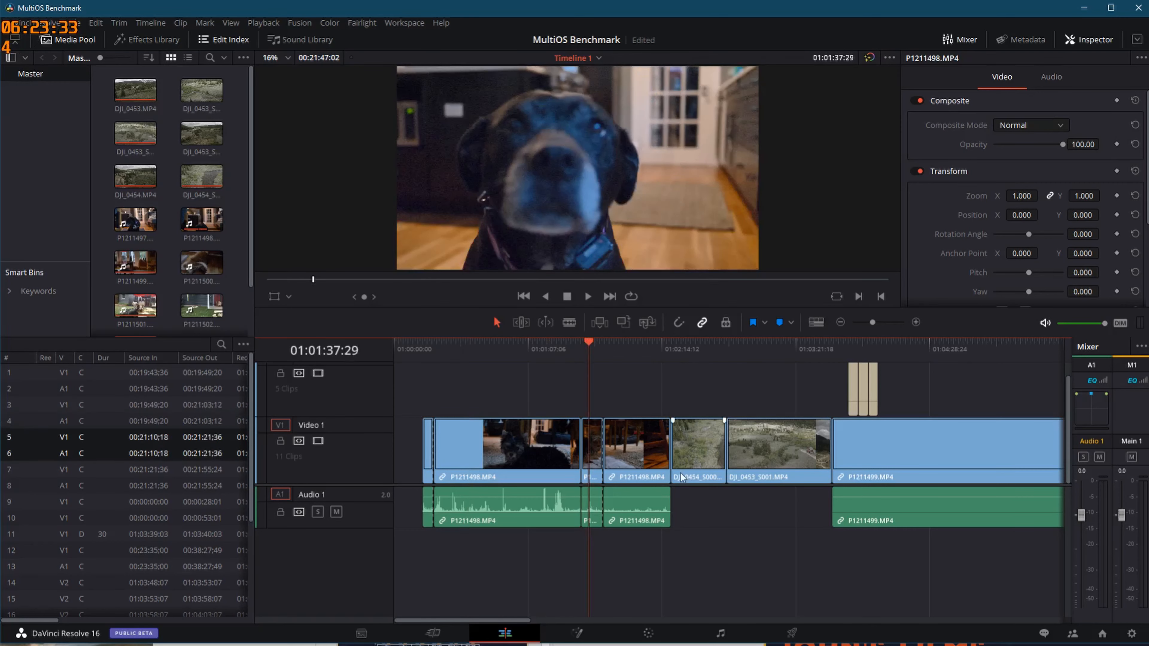
{"action": "left_click", "coordinate": [587, 296]}
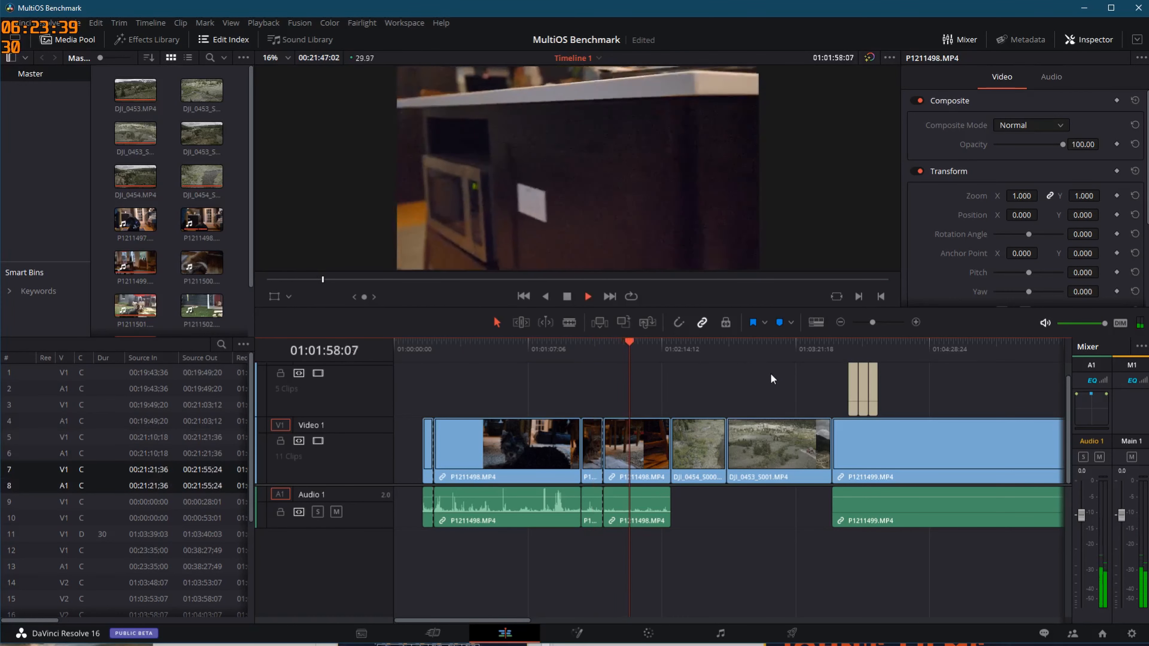
{"action": "left_click", "coordinate": [586, 296]}
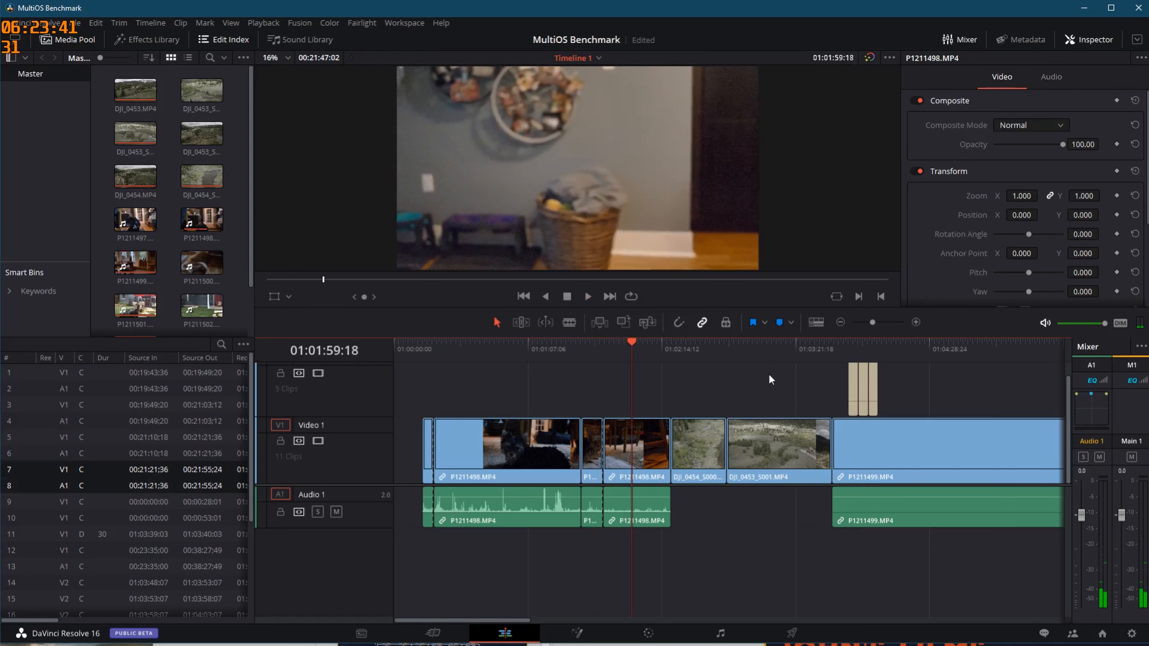
{"action": "mouse_move", "coordinate": [395, 204]}
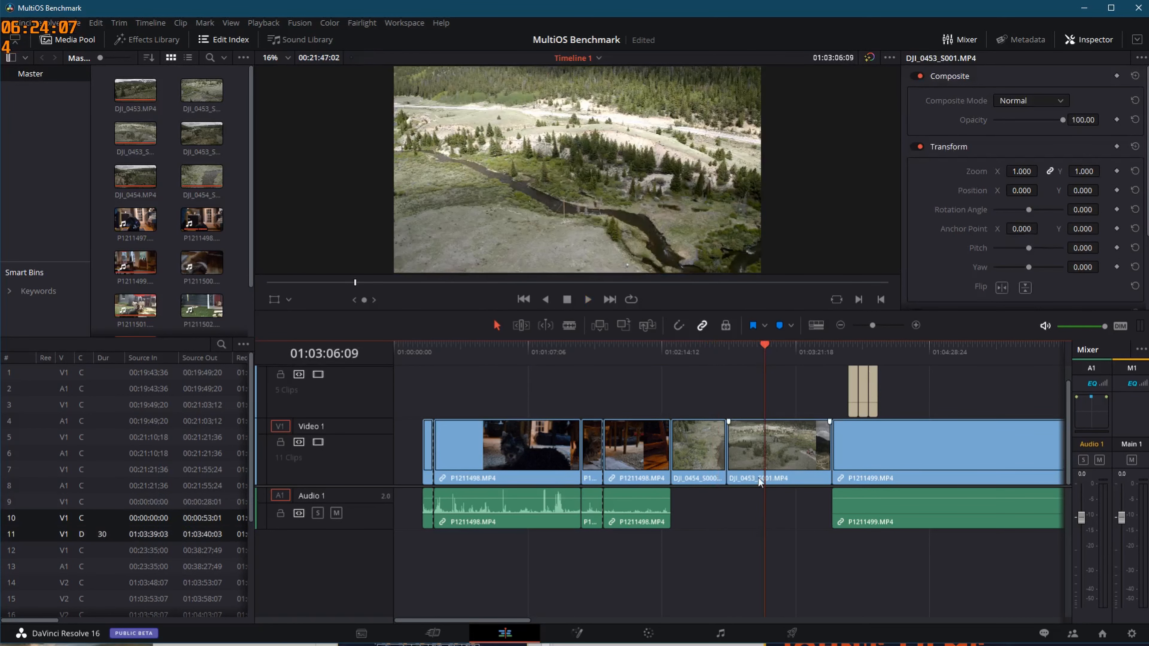
Select and play the DJI_0453_S001.MP4 aerial clip with its properties shown
{"action": "left_click", "coordinate": [587, 299]}
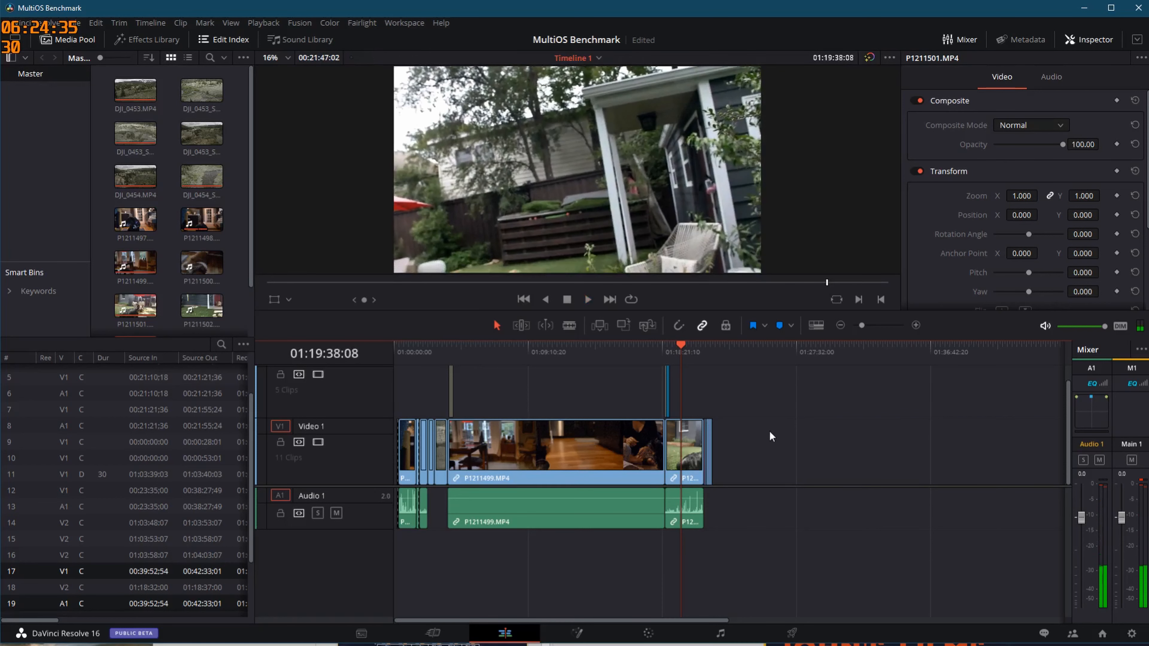
Switch from the Edit page to the Color page for the benchmark project
{"action": "left_click", "coordinate": [703, 351]}
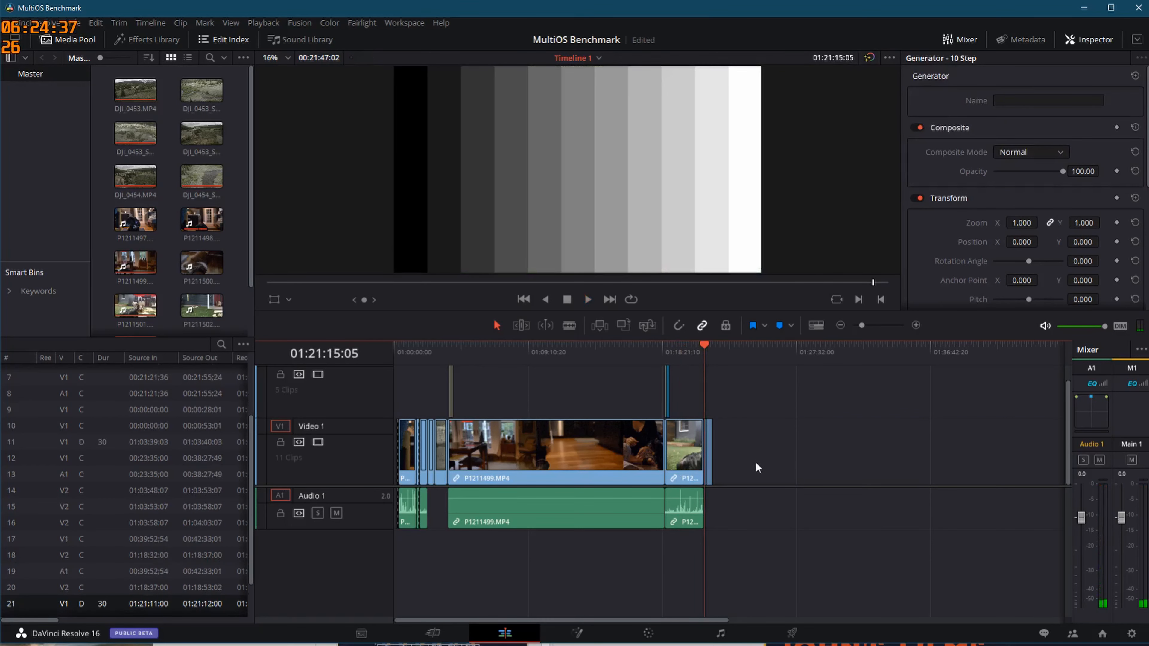
{"action": "left_click", "coordinate": [586, 299]}
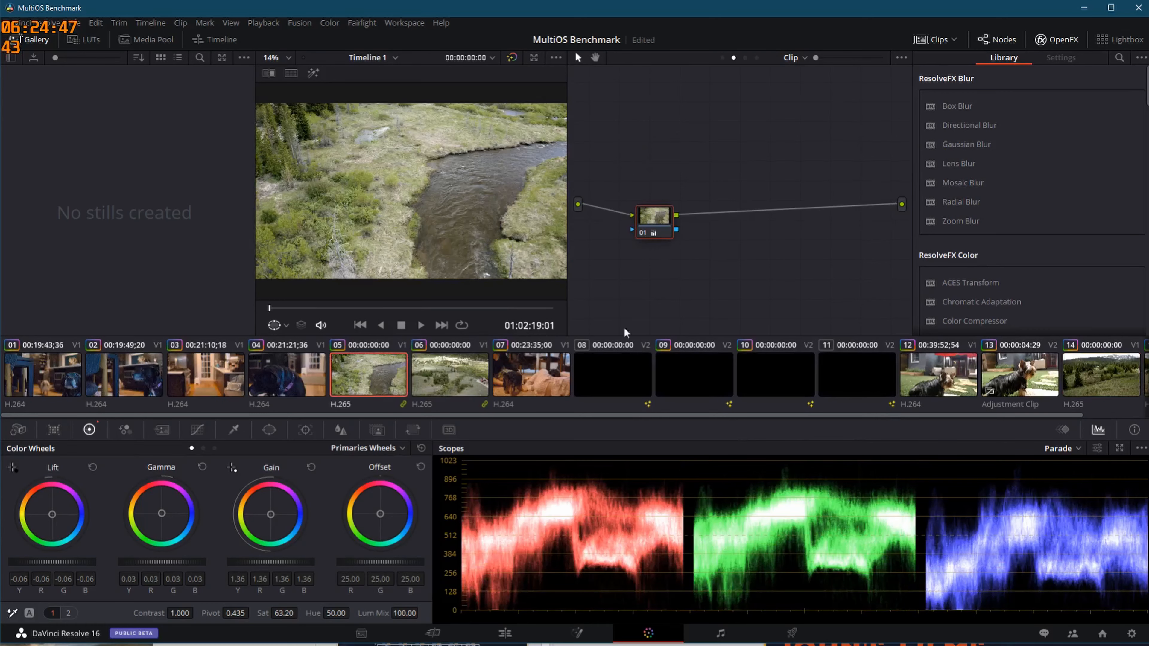
Preview clips 04, 03 and 07 in the grading viewer, then play clip 14, the mountain meadow shot
{"action": "left_click", "coordinate": [286, 375]}
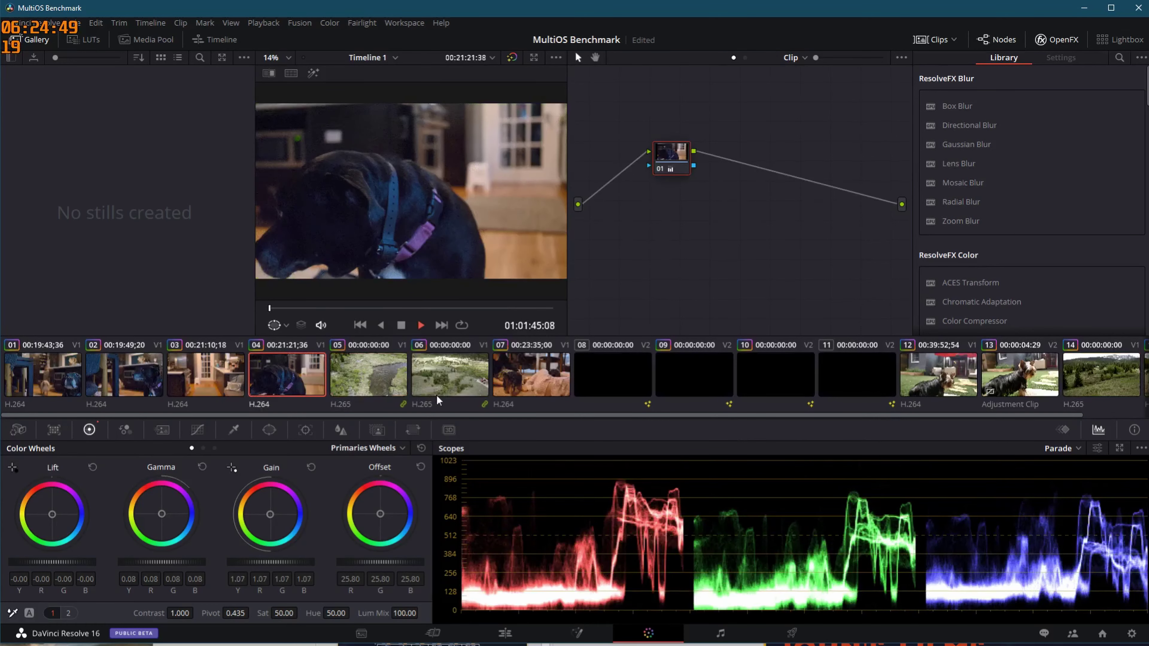
{"action": "left_click", "coordinate": [205, 375]}
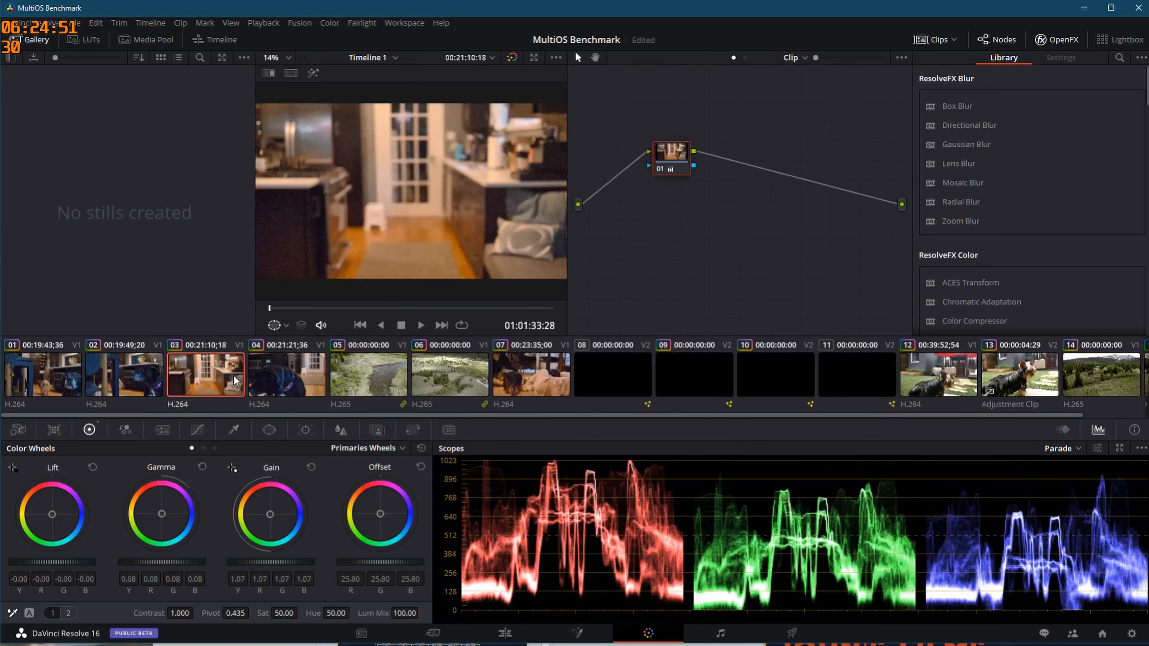
{"action": "left_click", "coordinate": [530, 374]}
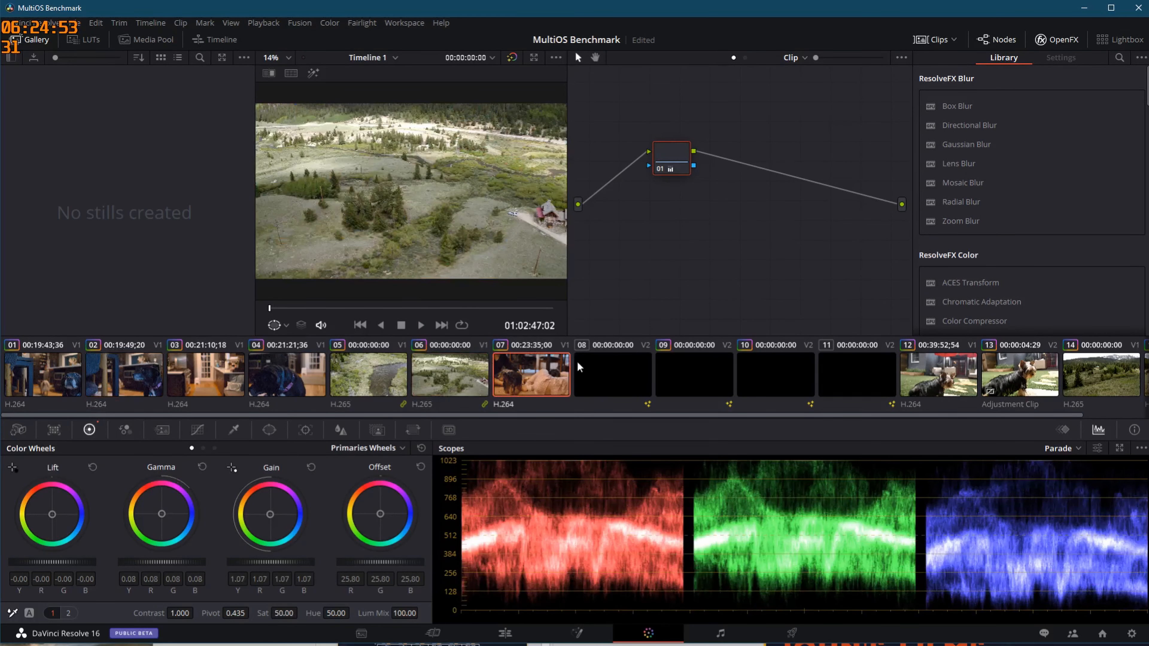
{"action": "left_click", "coordinate": [937, 373]}
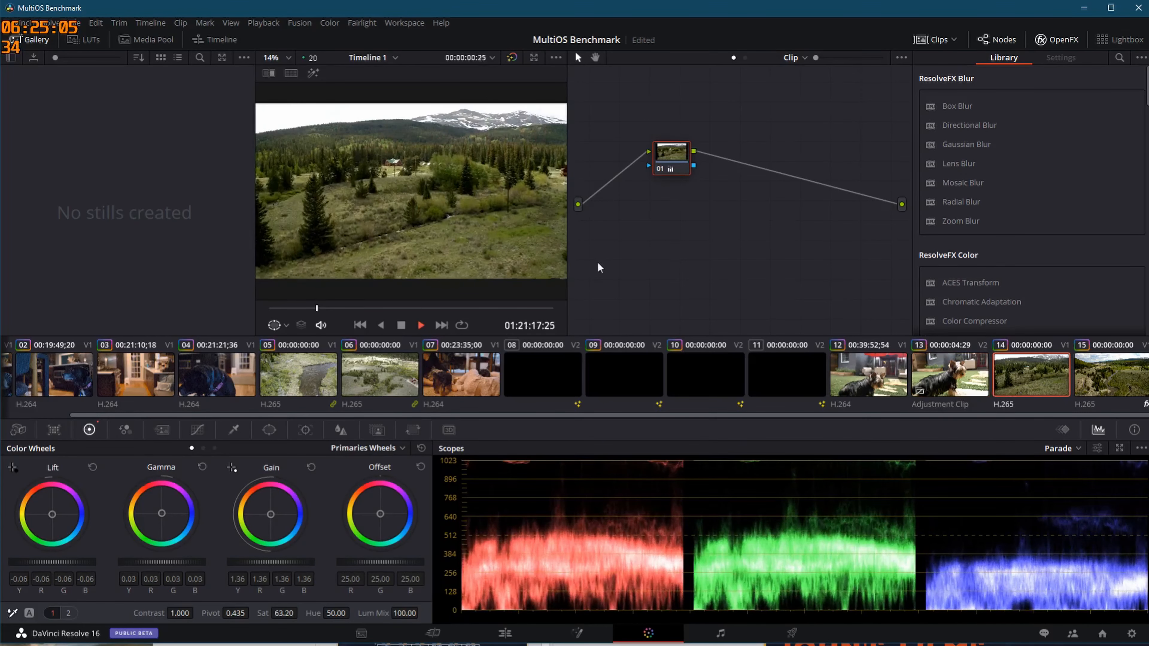
{"action": "left_click", "coordinate": [420, 324]}
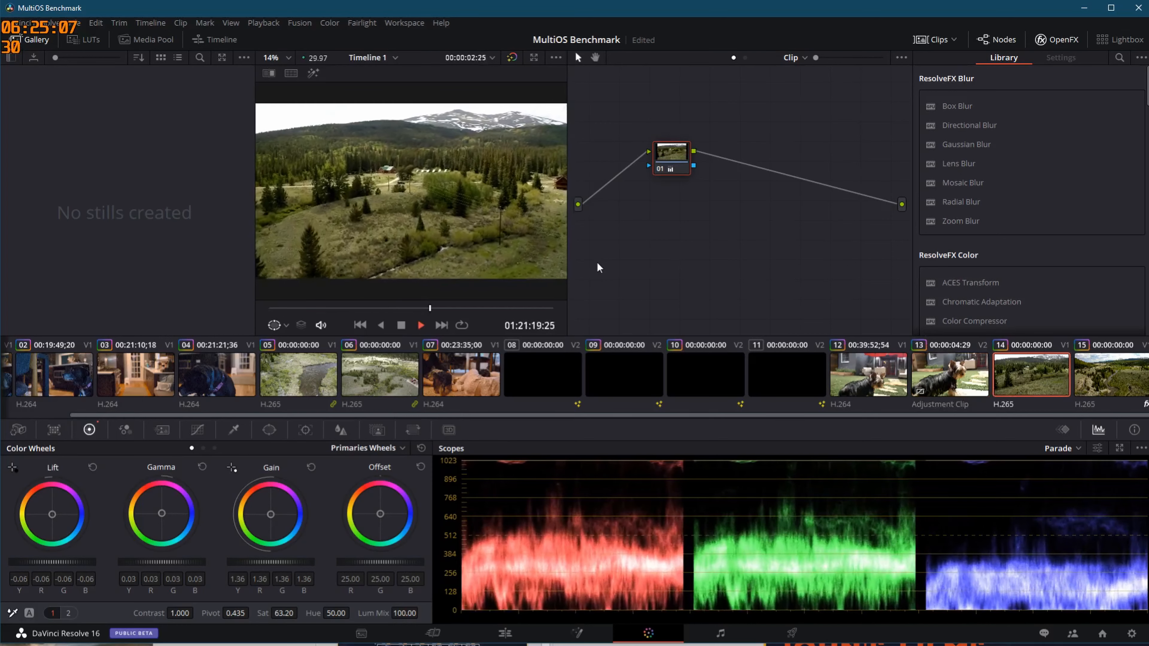
{"action": "left_click", "coordinate": [419, 324]}
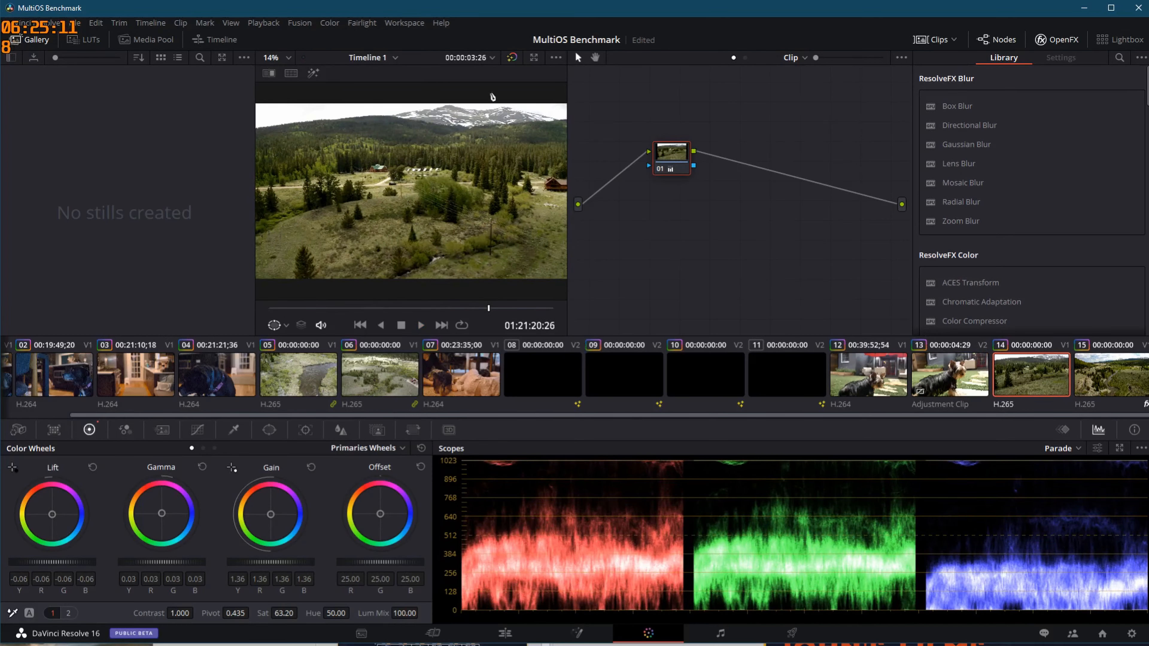
{"action": "mouse_move", "coordinate": [444, 206]}
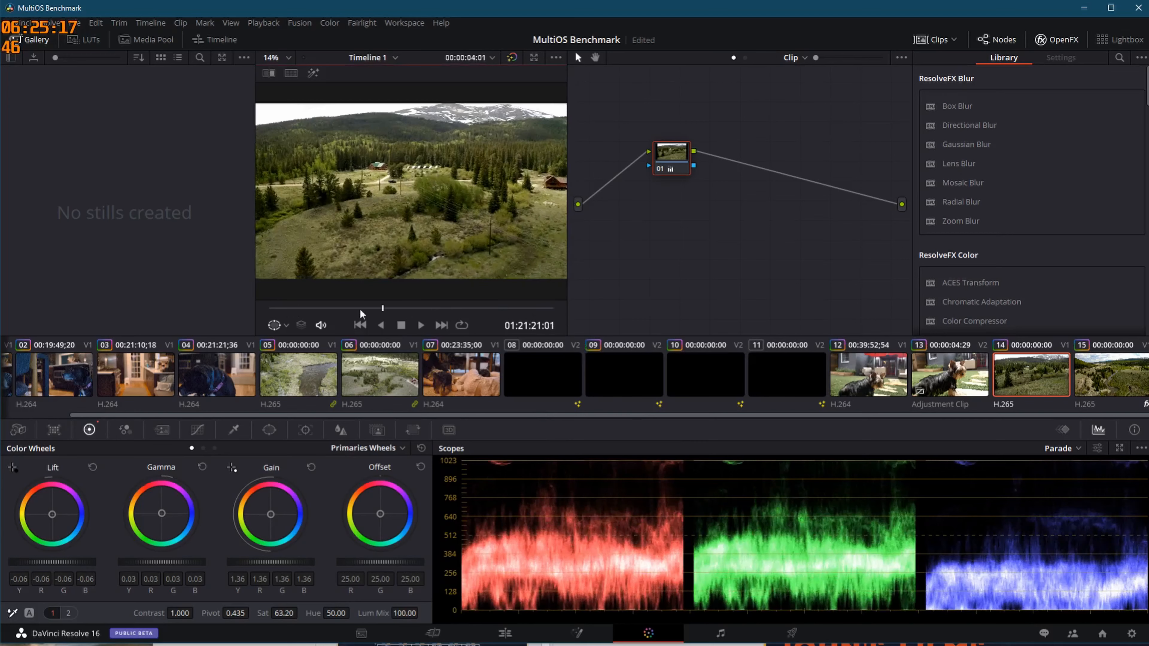
{"action": "left_click", "coordinate": [263, 23]}
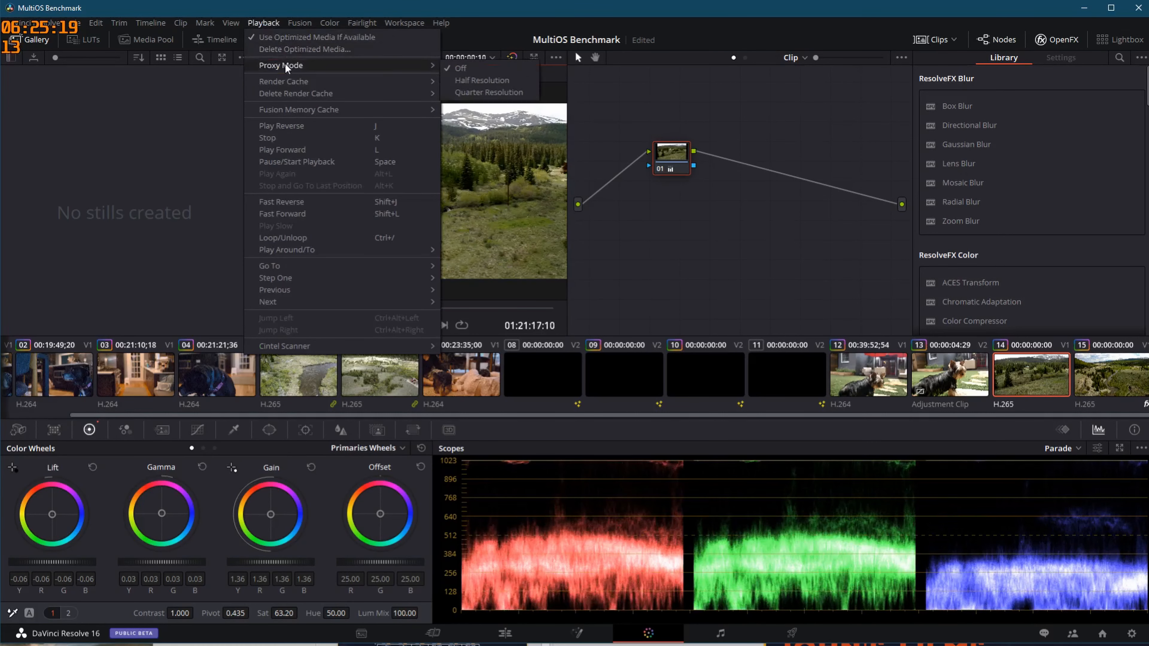
{"action": "mouse_move", "coordinate": [284, 81]}
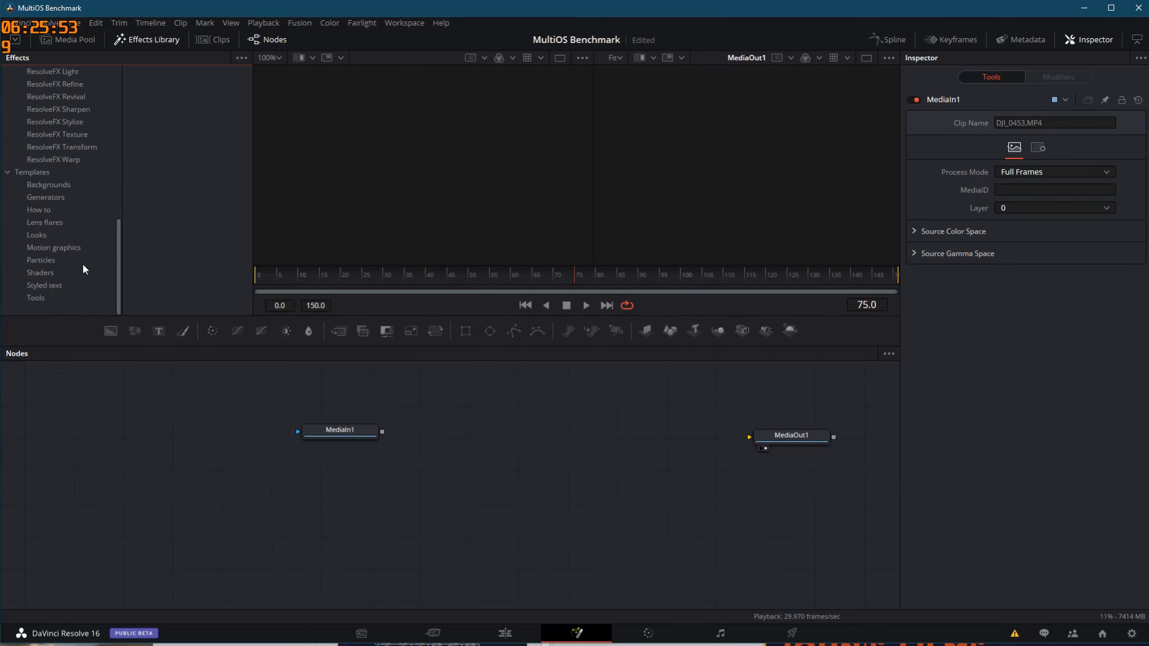
{"action": "mouse_move", "coordinate": [40, 292]}
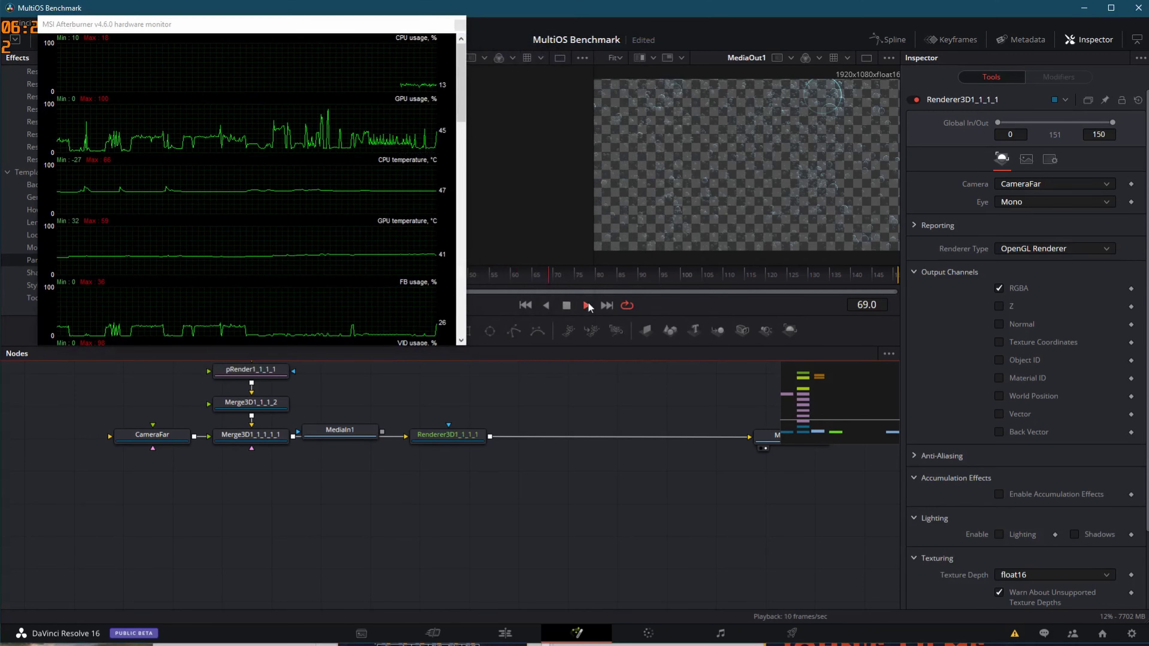
Play the Fusion particle comp under MSI Afterburner and select the template's camera, merge and particle nodes
{"action": "left_click", "coordinate": [585, 304]}
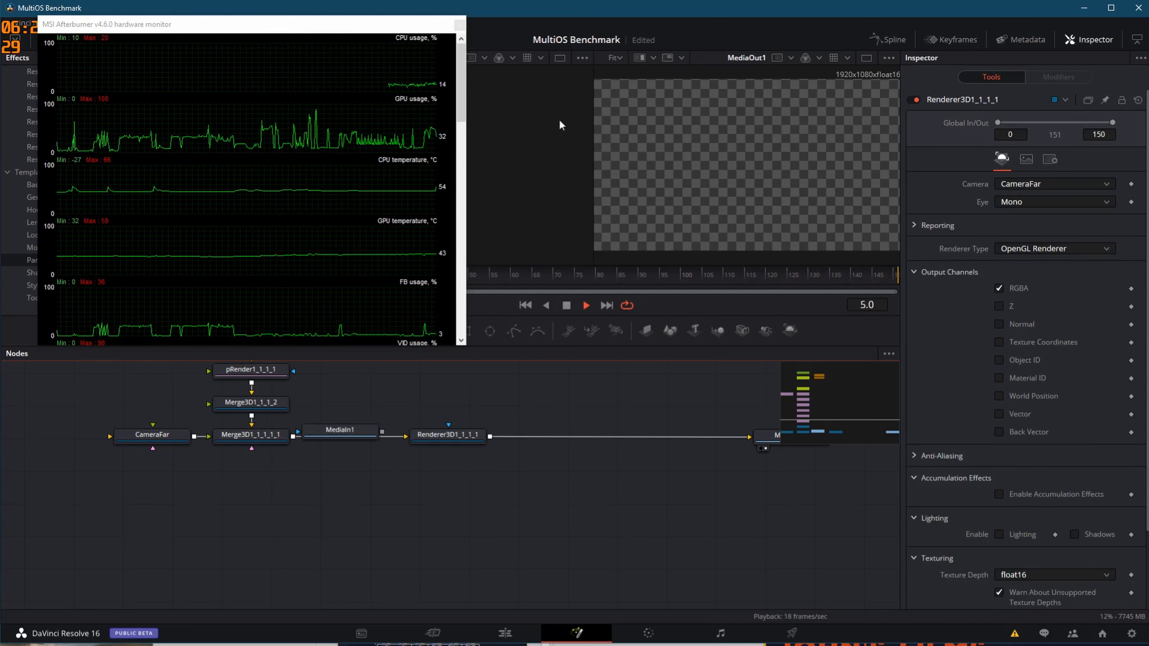
{"action": "left_click", "coordinate": [585, 305]}
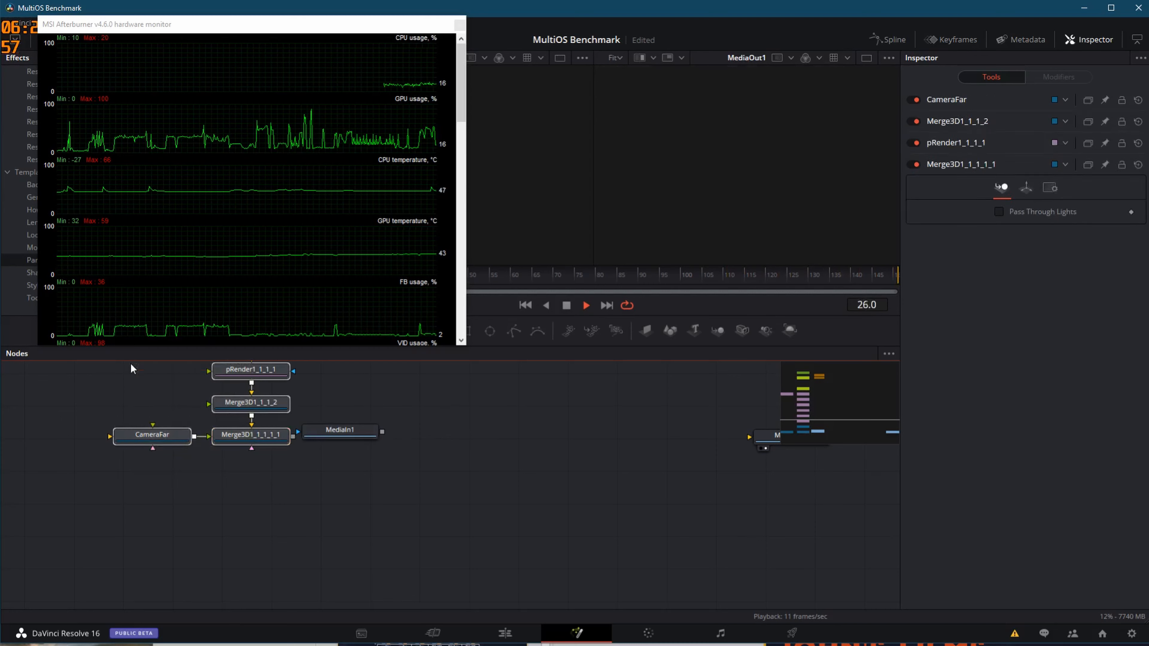
Add the Burning Engine template from Effects Library Templates > Particles
{"action": "left_click", "coordinate": [250, 535]}
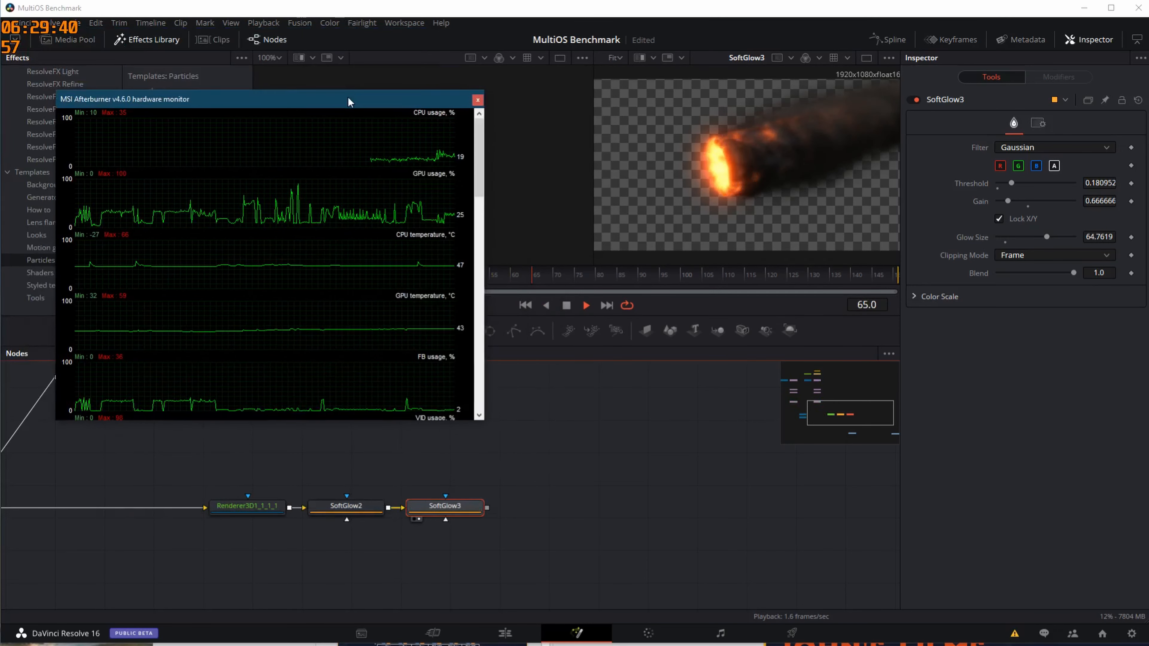
Tuck the MSI Afterburner monitor into the left corner beside the playing fire trail
{"action": "left_click_drag", "start_coordinate": [348, 101], "coordinate": [316, 83]}
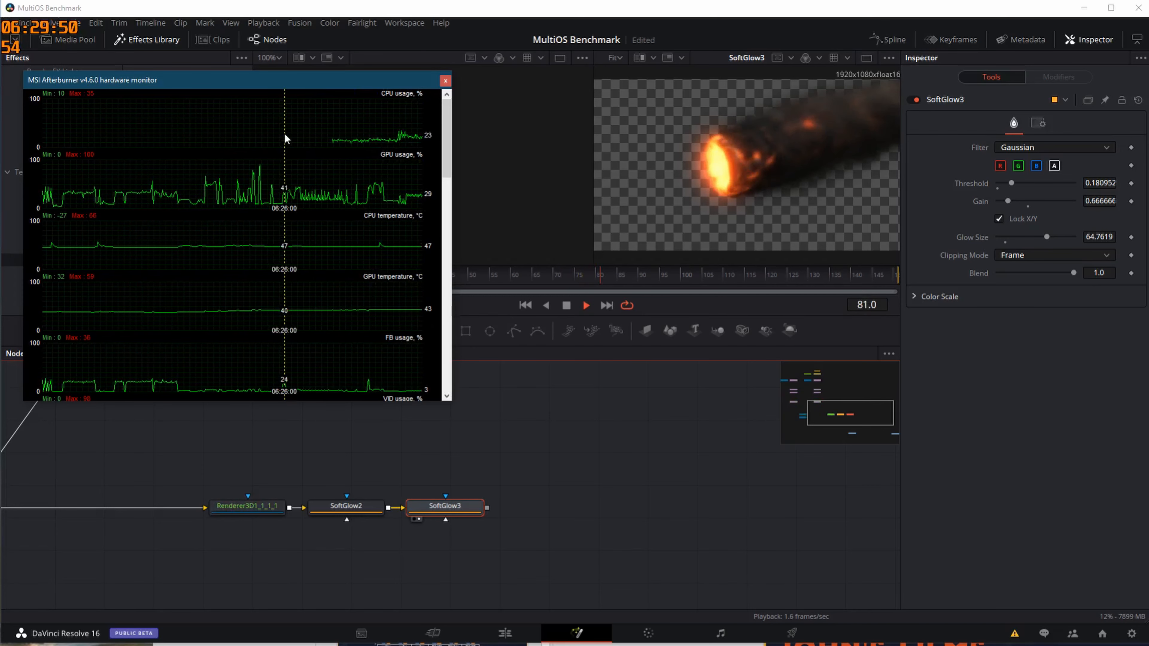
{"action": "left_click_drag", "start_coordinate": [286, 79], "coordinate": [289, 69]}
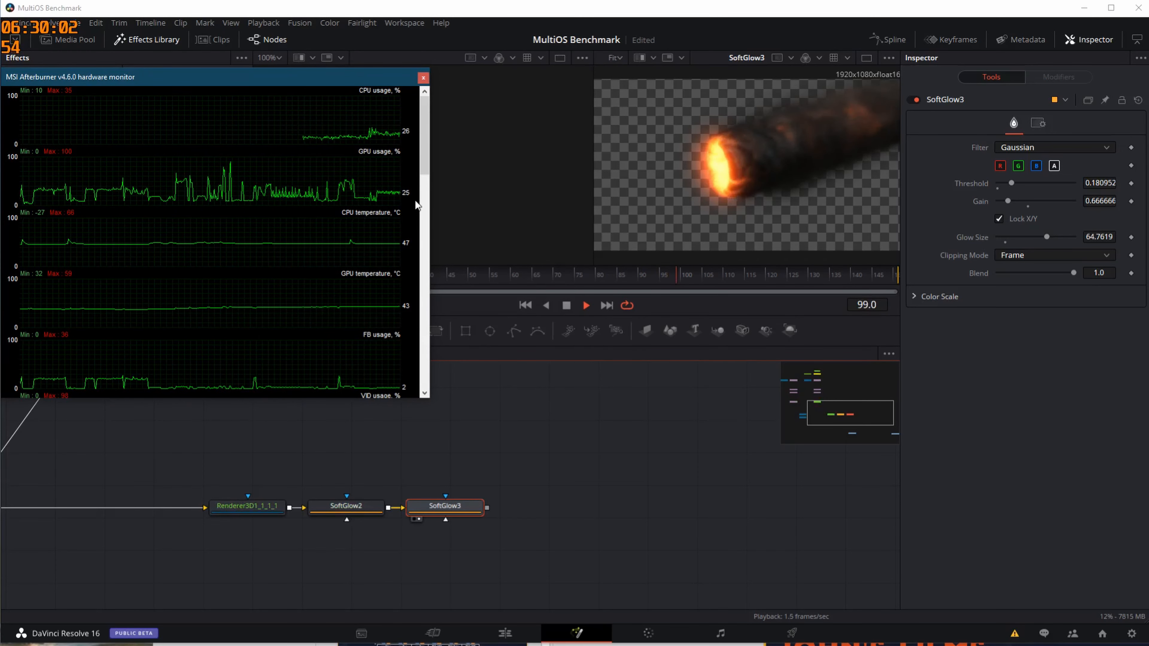
{"action": "left_click", "coordinate": [263, 23]}
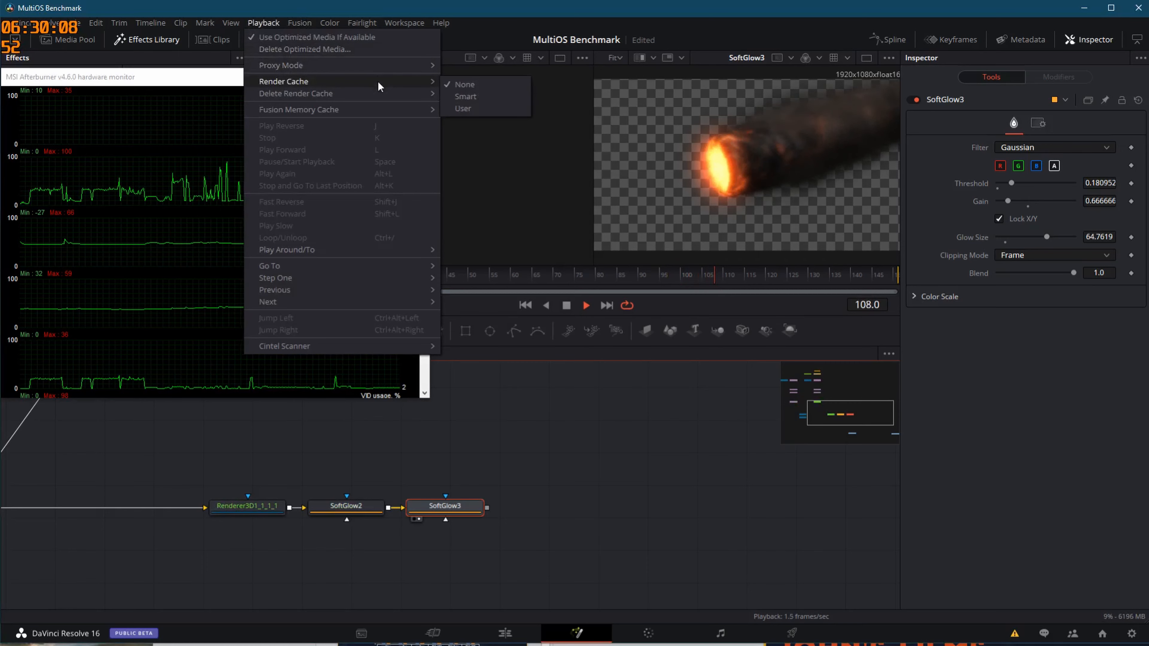
{"action": "mouse_move", "coordinate": [298, 108]}
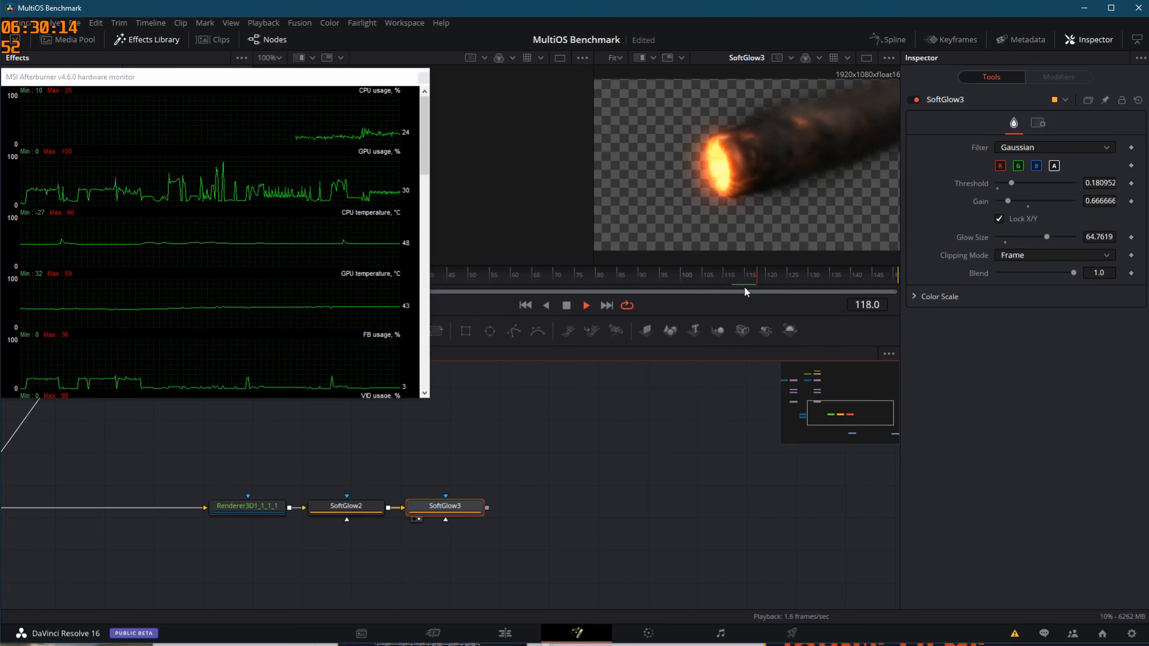
Verify Render Cache is set to None and continue playback of the fire trail
{"action": "left_click", "coordinate": [766, 281]}
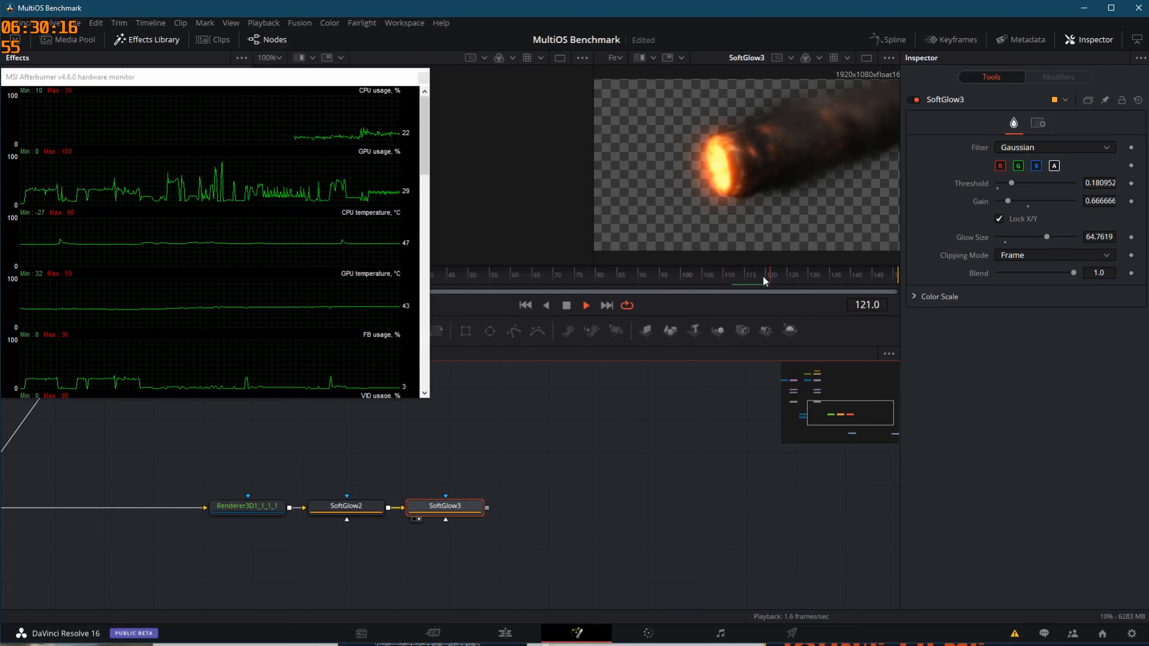